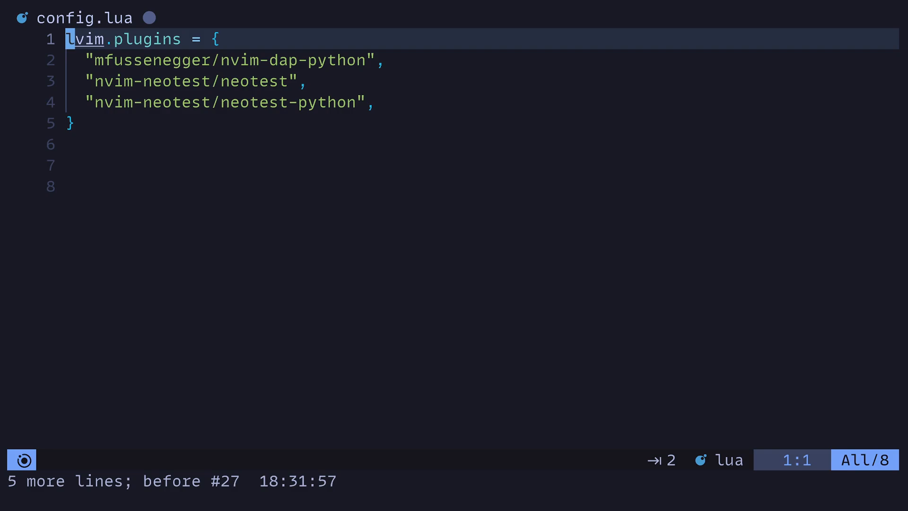
mouse_move(230, 198)
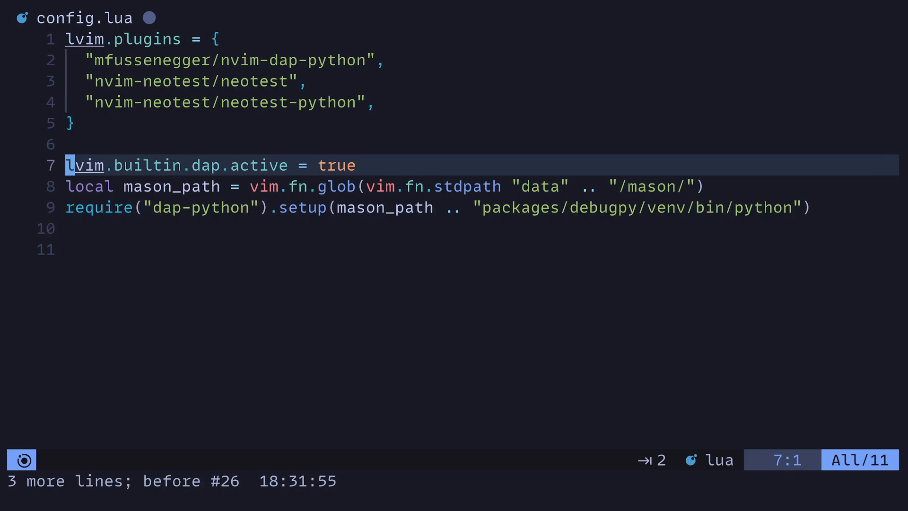
- Install debugpy through Mason with :MasonInstall debugpy
type(":MasonInstall debugpy")
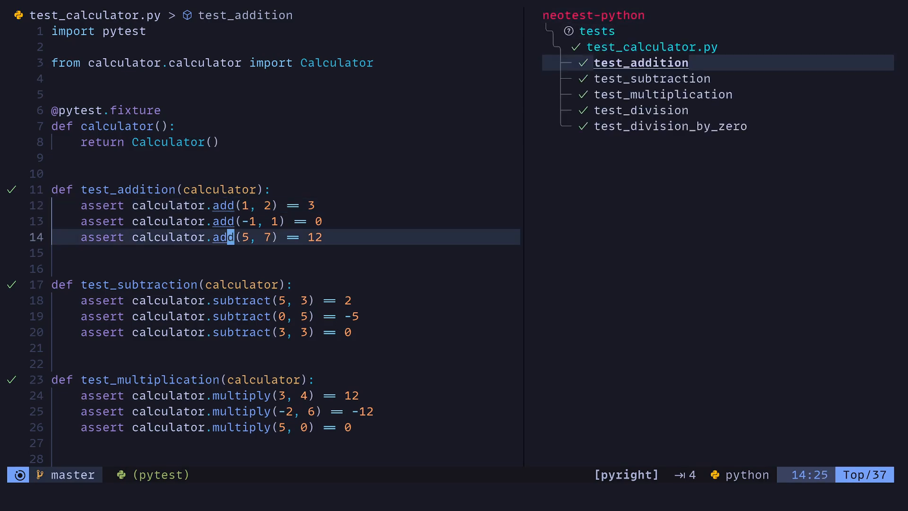
- Quit the current window with :q after reviewing the five passing calculator tests
type(":q")
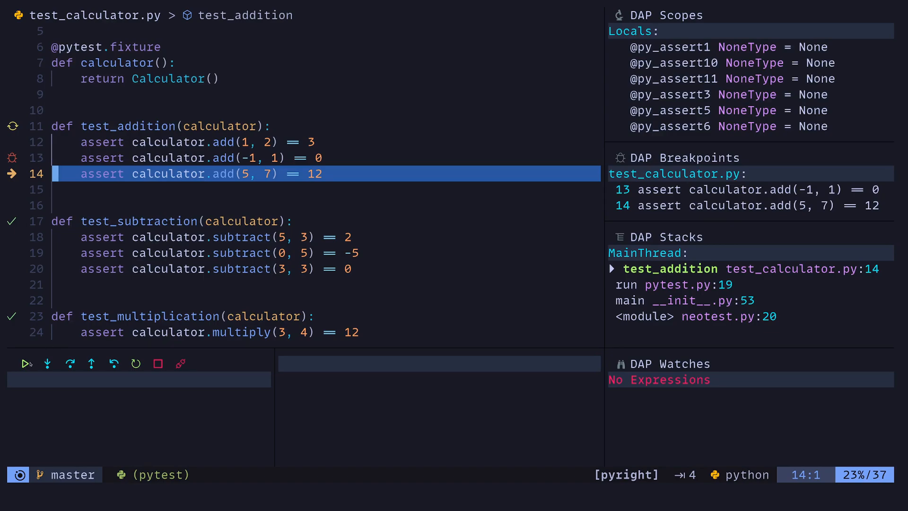
- Select an item in the DAP UI side panel while paused at line 14 of test_addition
left_click(26, 364)
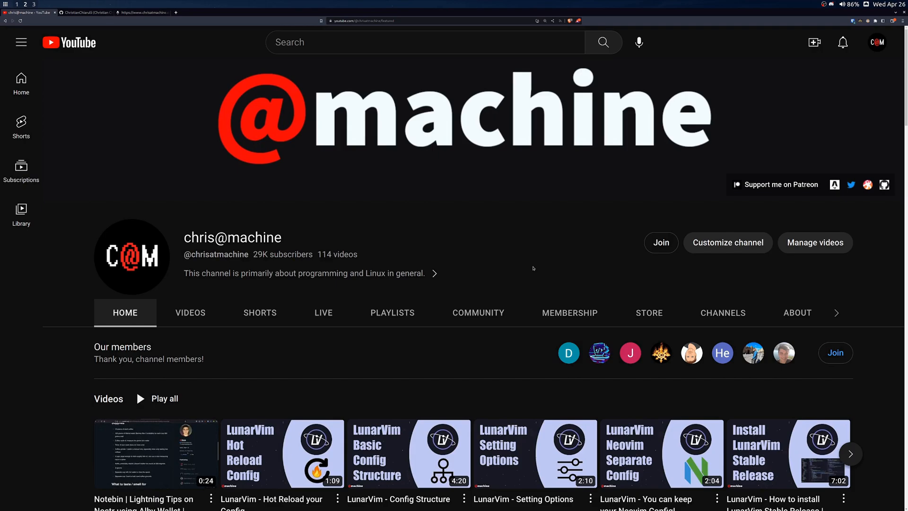
mouse_move(863, 352)
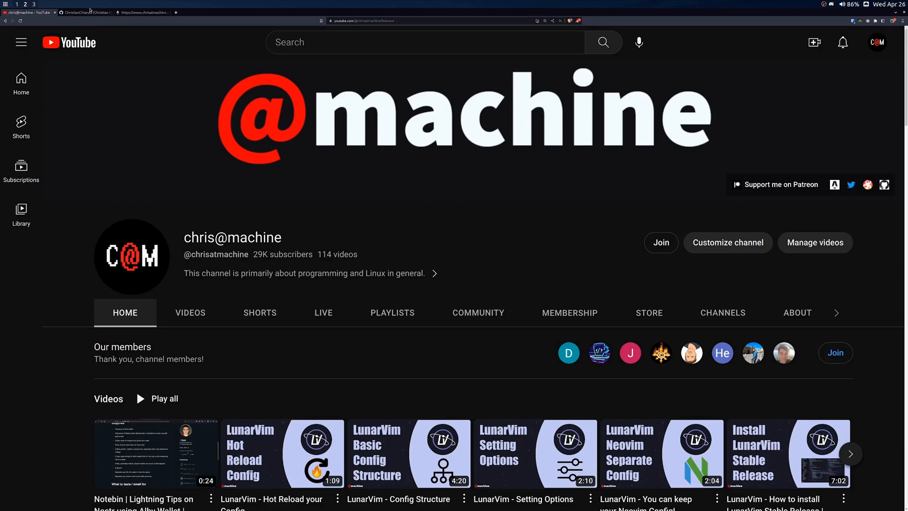
- Switch to the browser tab showing the LunarVim maintainer's GitHub profile
left_click(86, 12)
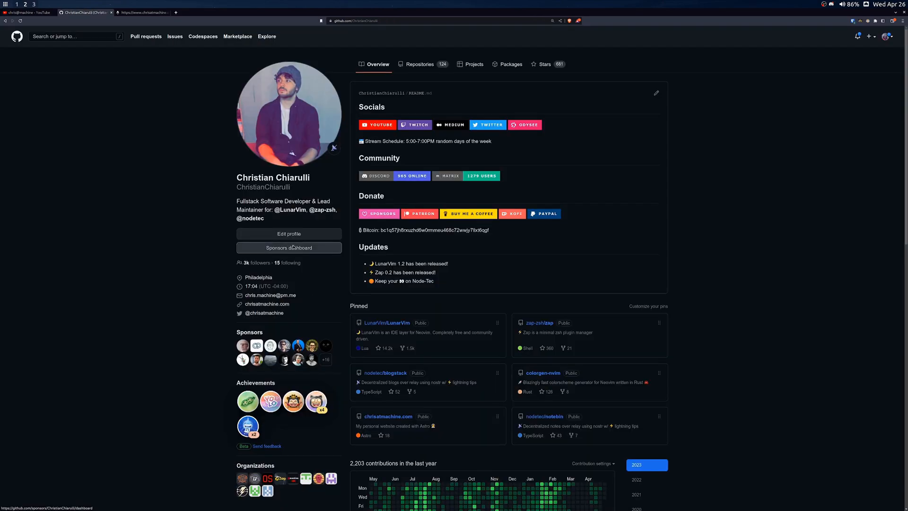